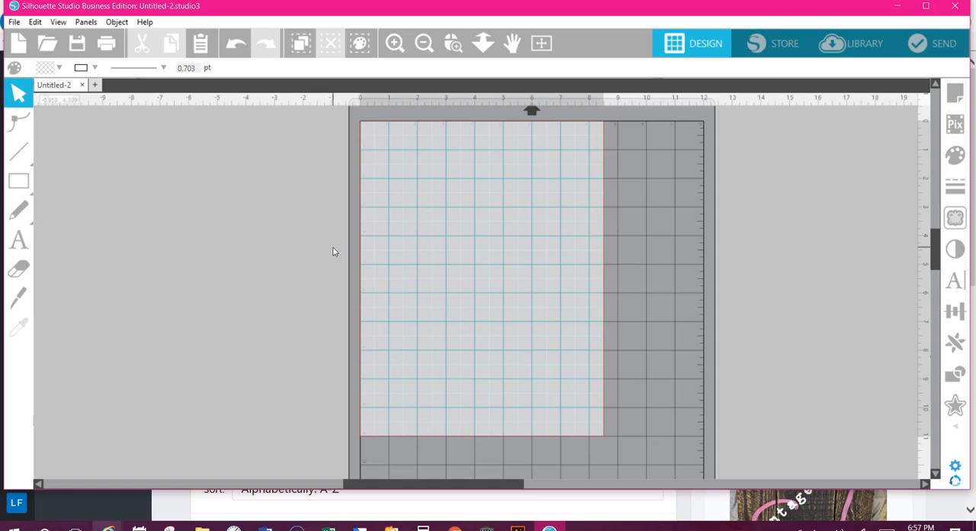
# Set the page size to Automatic (CAMEO) in the Page Setup panel
pyautogui.click(18, 153)
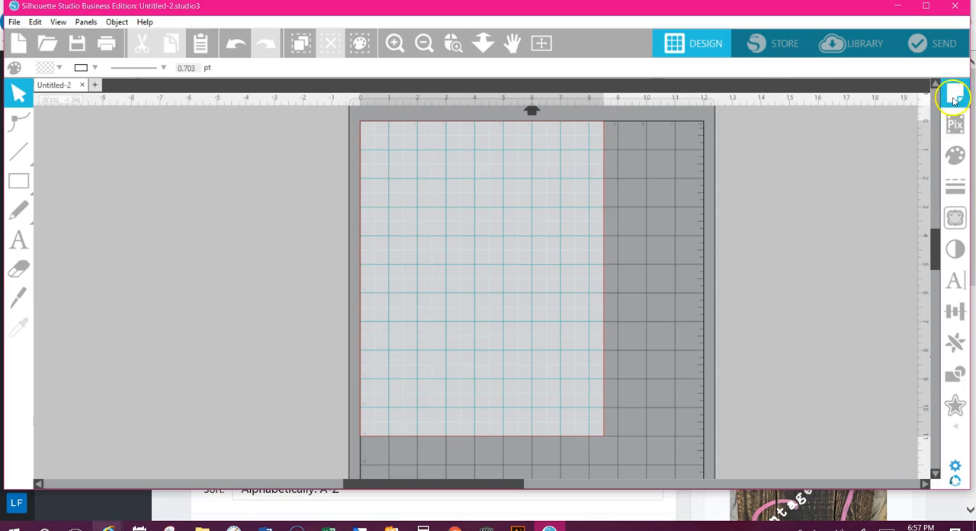
pyautogui.moveTo(953, 122)
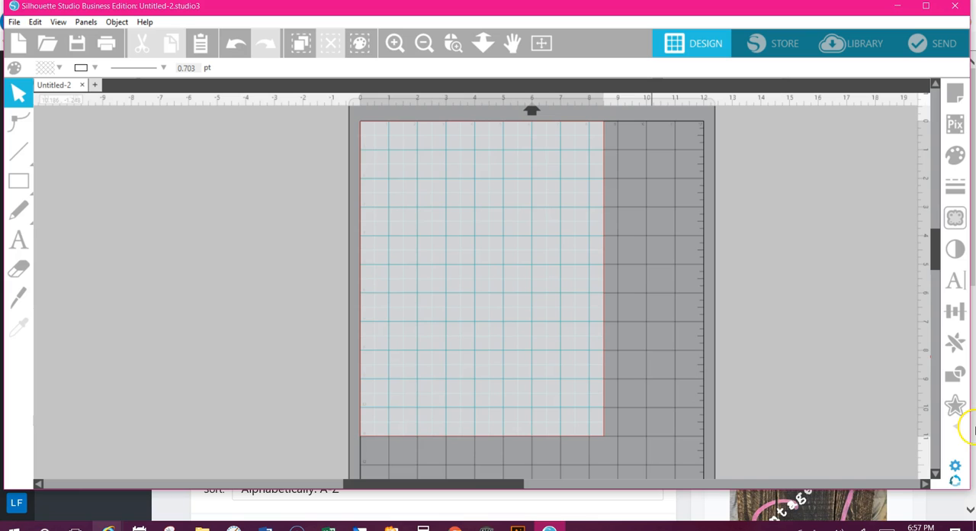
pyautogui.moveTo(537, 286)
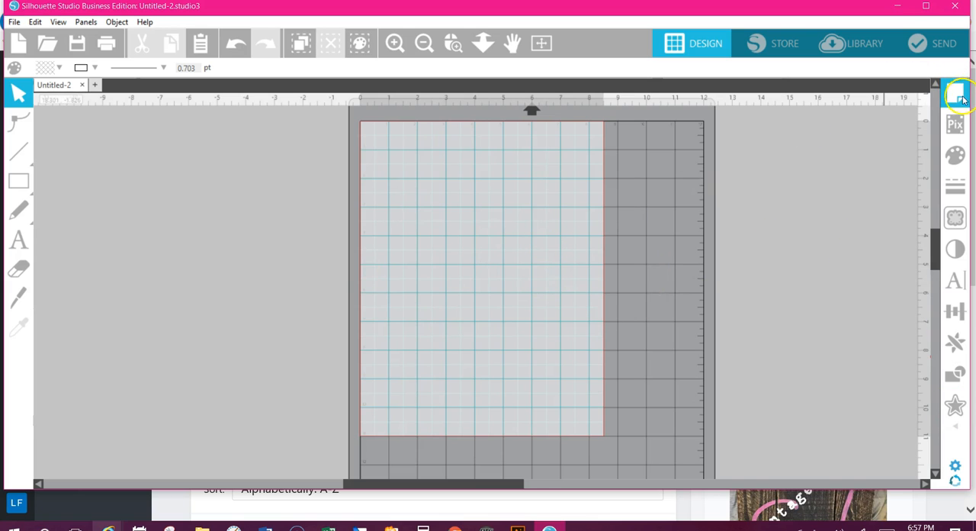
pyautogui.click(955, 95)
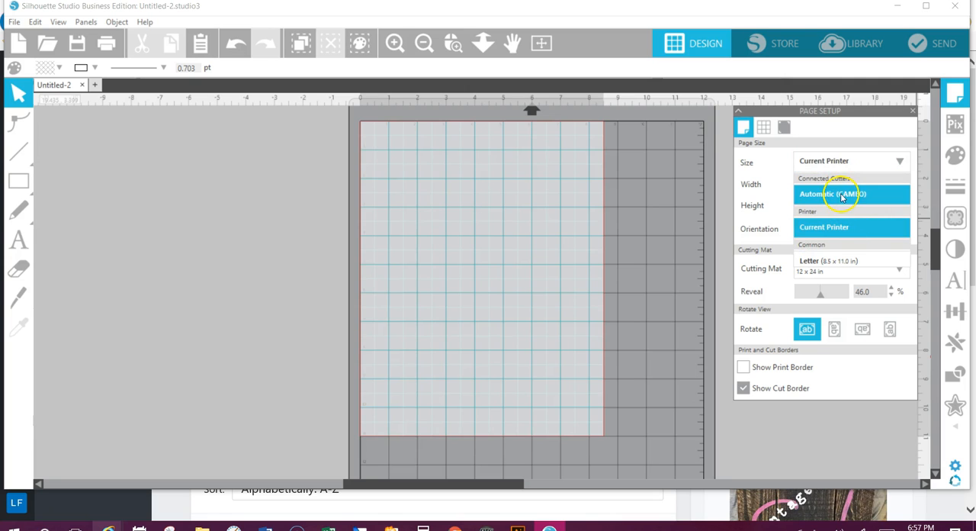
pyautogui.click(832, 194)
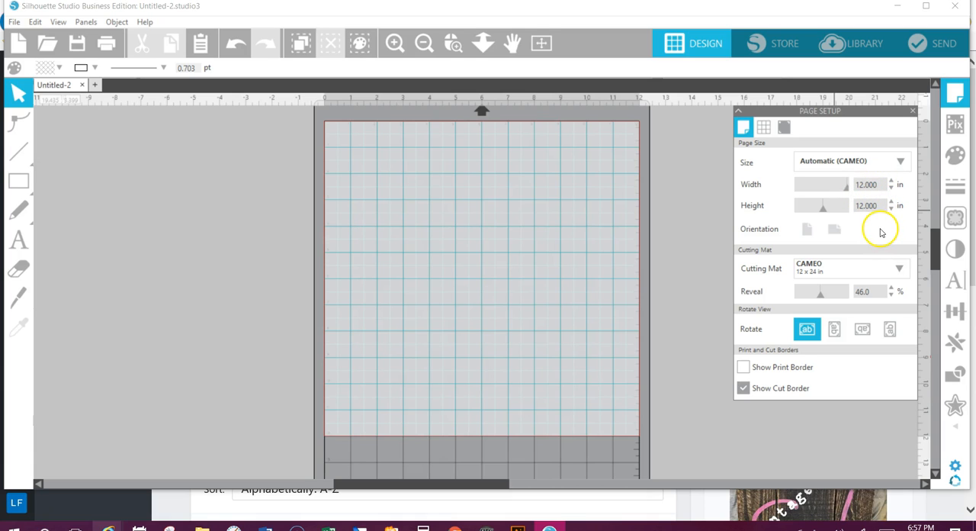
pyautogui.moveTo(848, 206)
pyautogui.write('8.500')
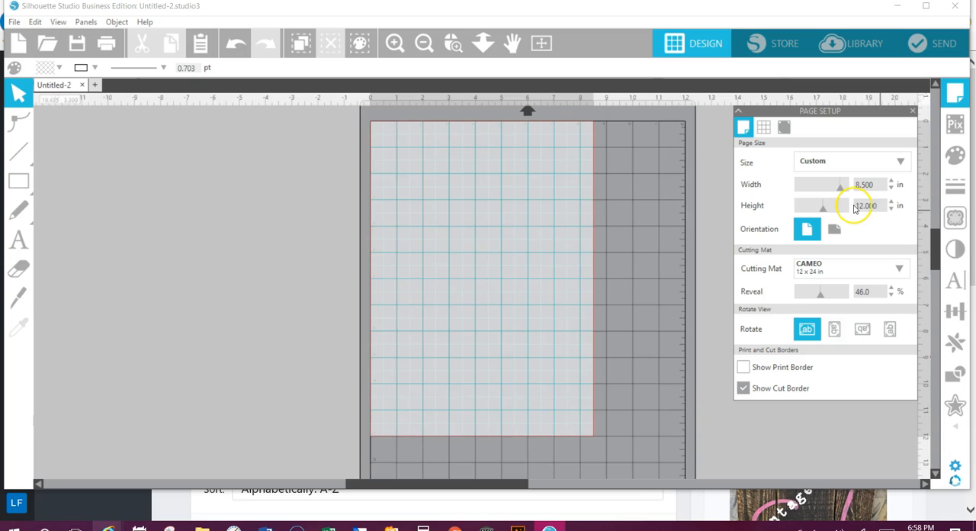
pyautogui.click(891, 208)
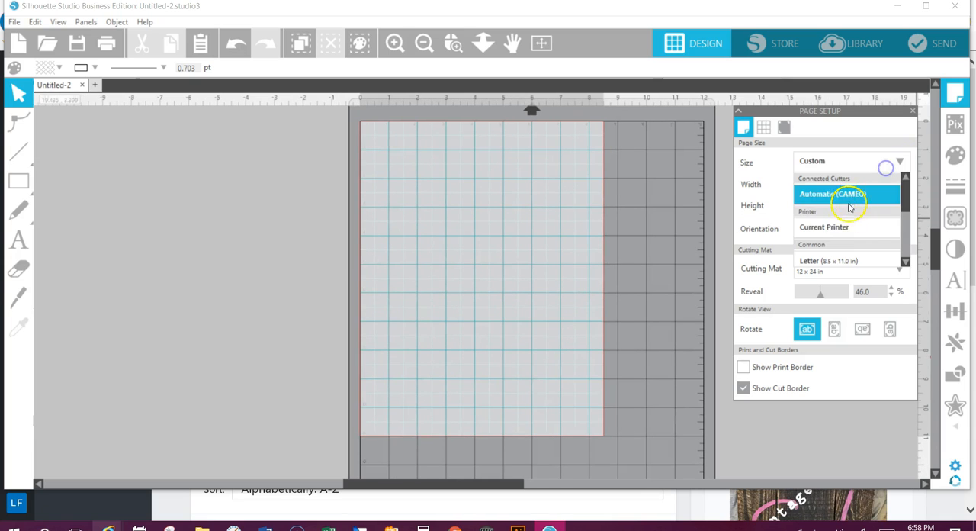
pyautogui.click(830, 193)
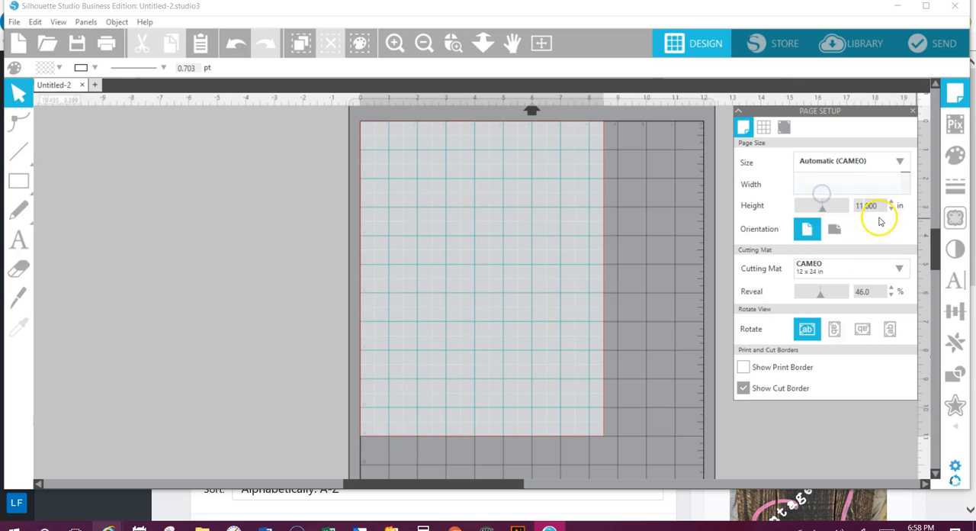
# Make the page 24 inches tall for a custom 12×24 portrait page
pyautogui.click(807, 229)
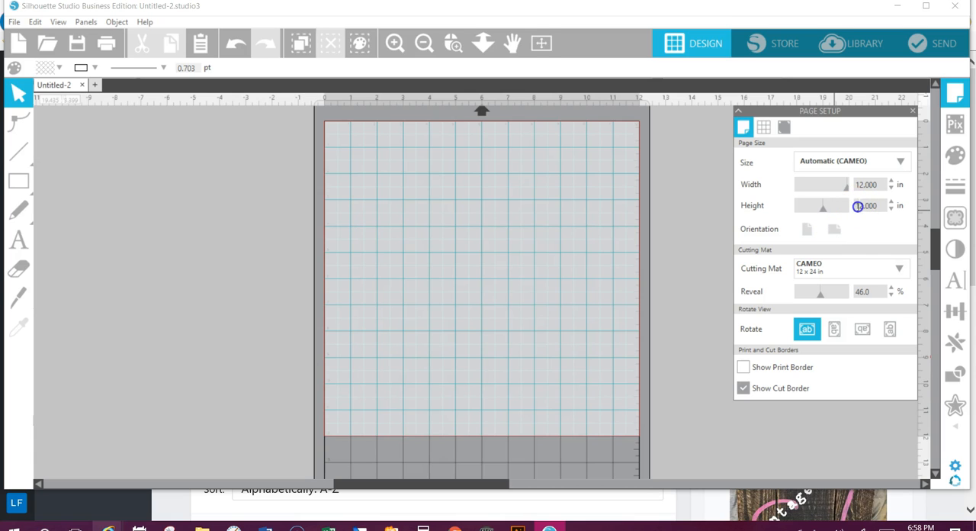
pyautogui.click(868, 204)
pyautogui.write('24.000')
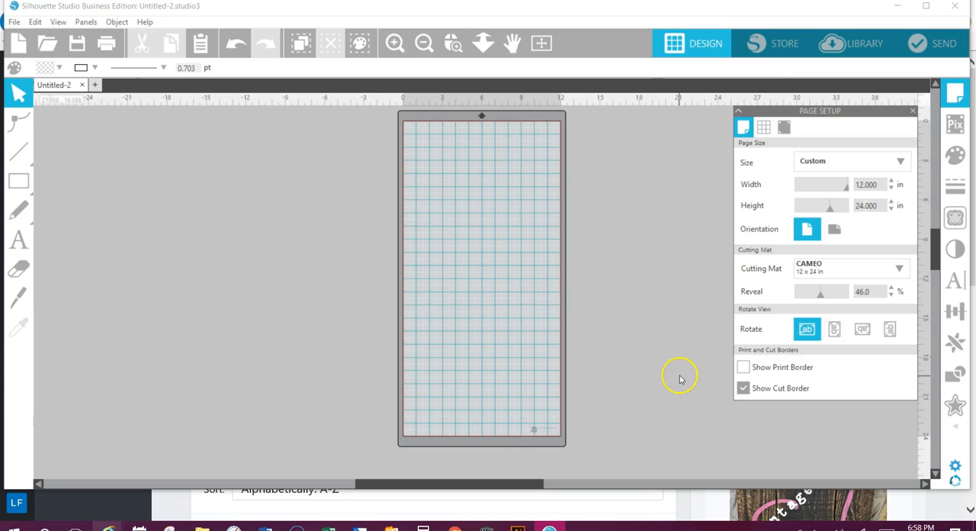
pyautogui.moveTo(806, 287)
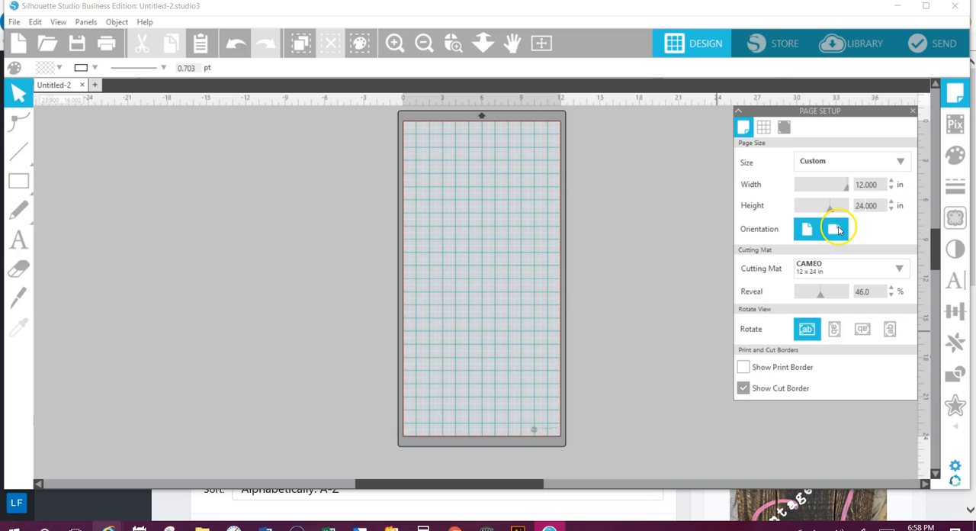
# Switch the page to landscape orientation, 24 inches wide by 12 tall
pyautogui.click(834, 229)
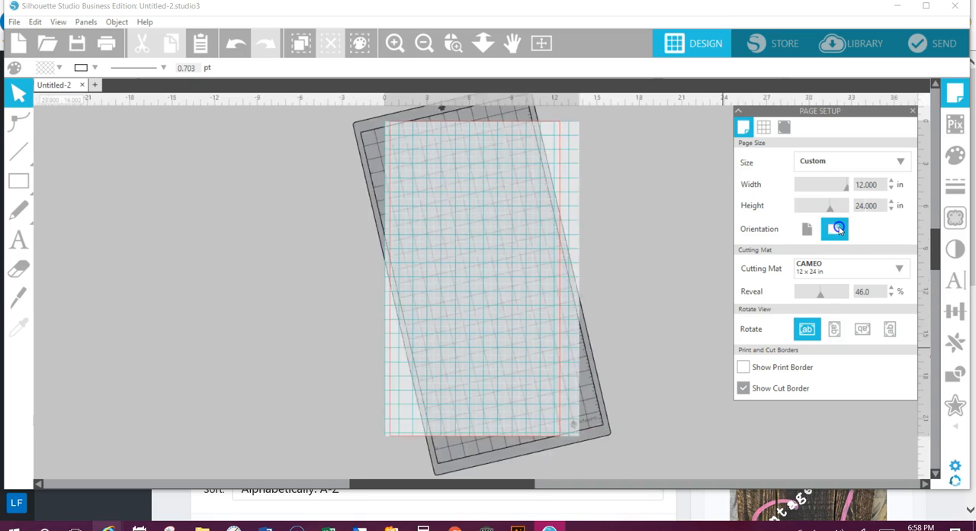
pyautogui.click(834, 229)
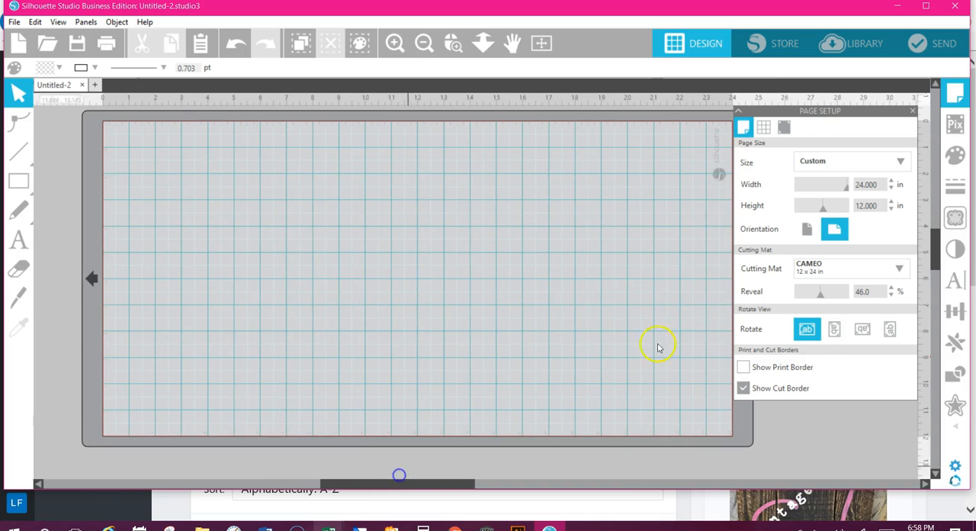
pyautogui.click(806, 229)
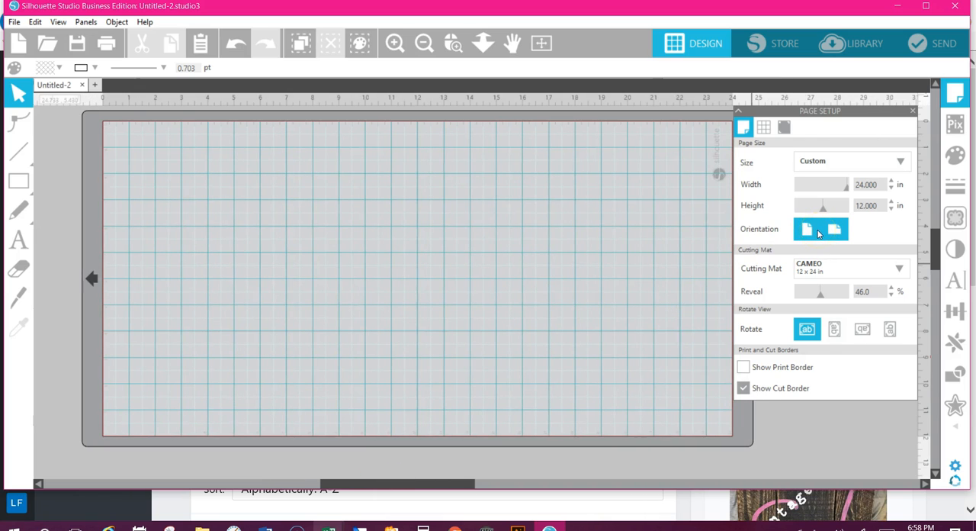
pyautogui.click(834, 229)
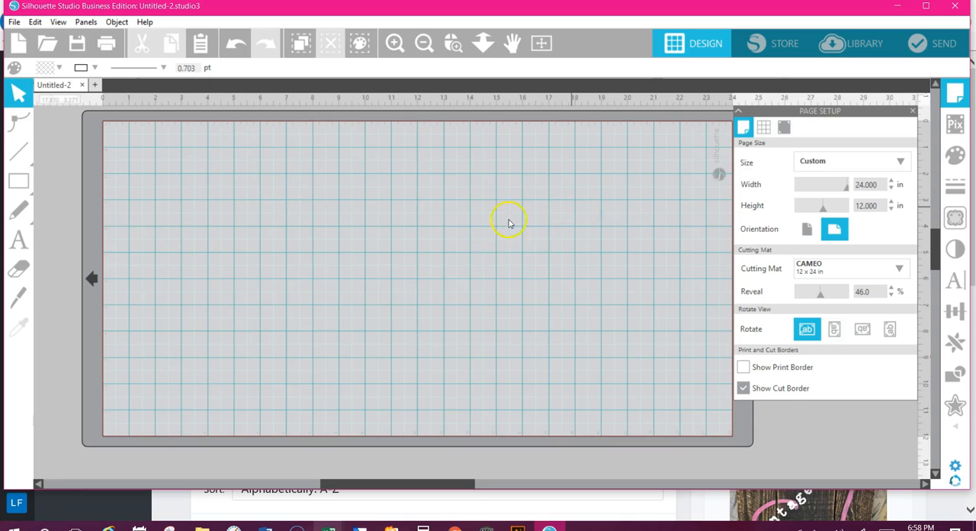
pyautogui.moveTo(678, 238)
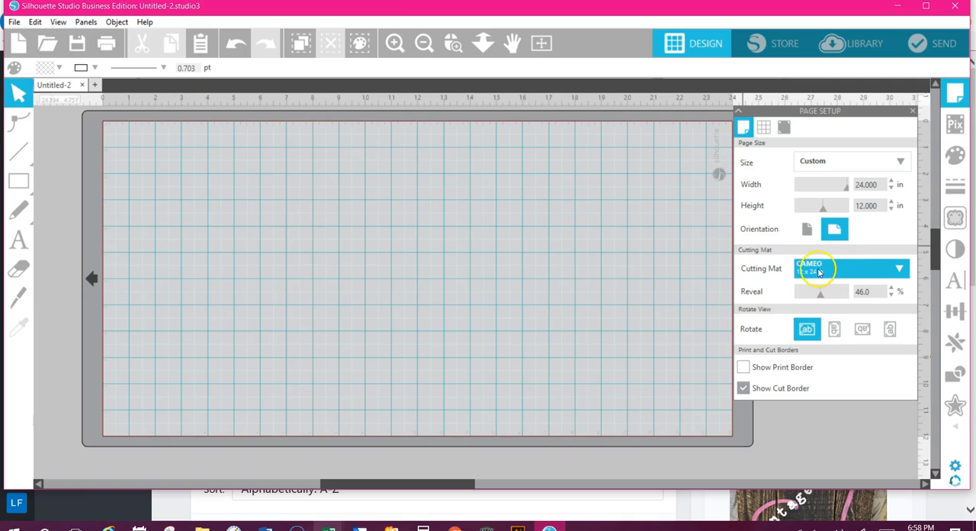
pyautogui.click(899, 268)
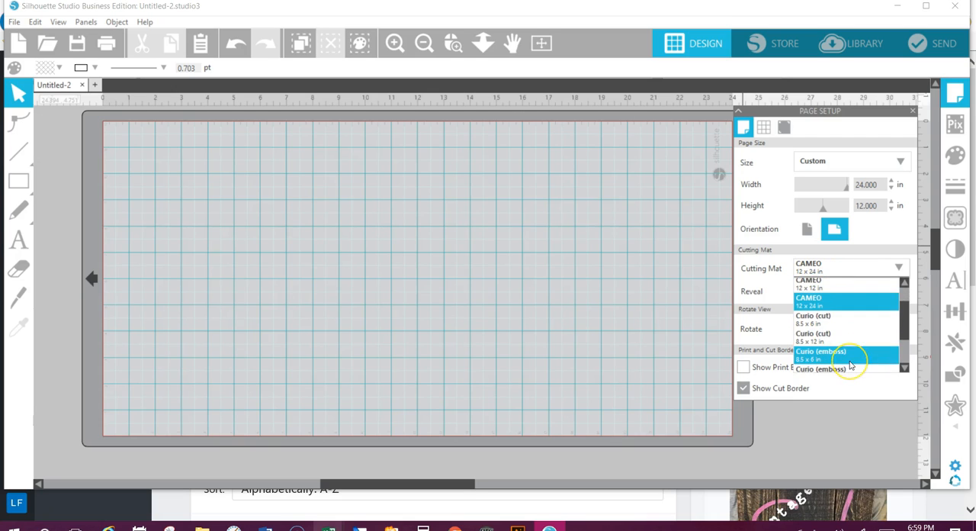
pyautogui.scroll(-3)
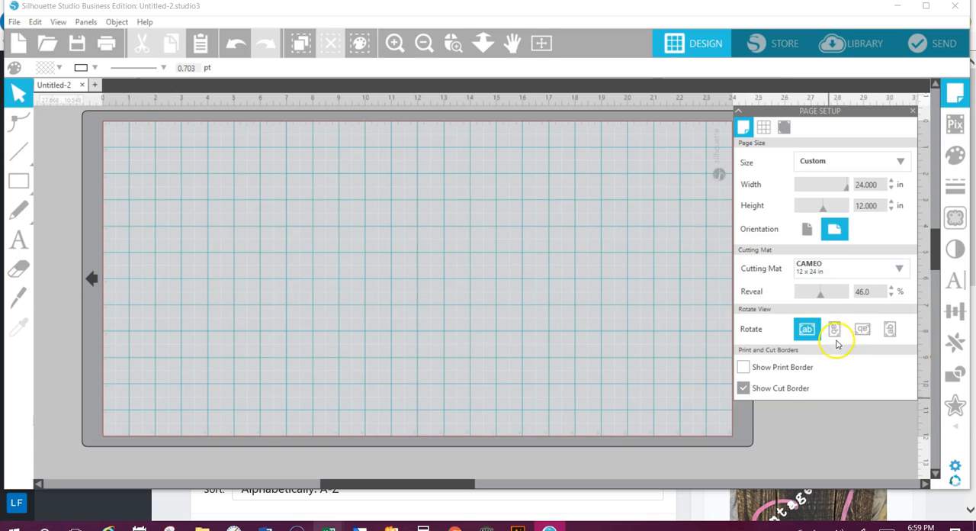
# Try quarter- and half-turn mat view rotations, then return the view to 0°
pyautogui.click(863, 328)
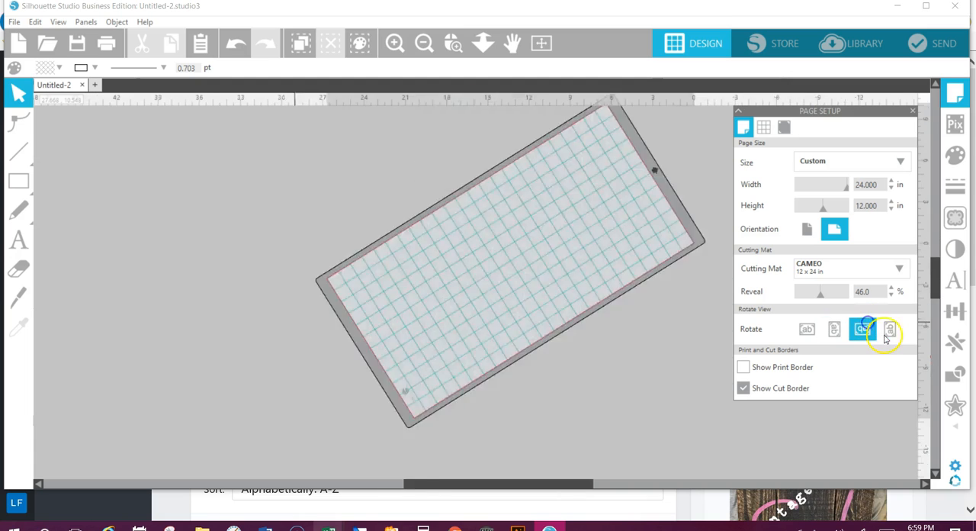
pyautogui.click(891, 328)
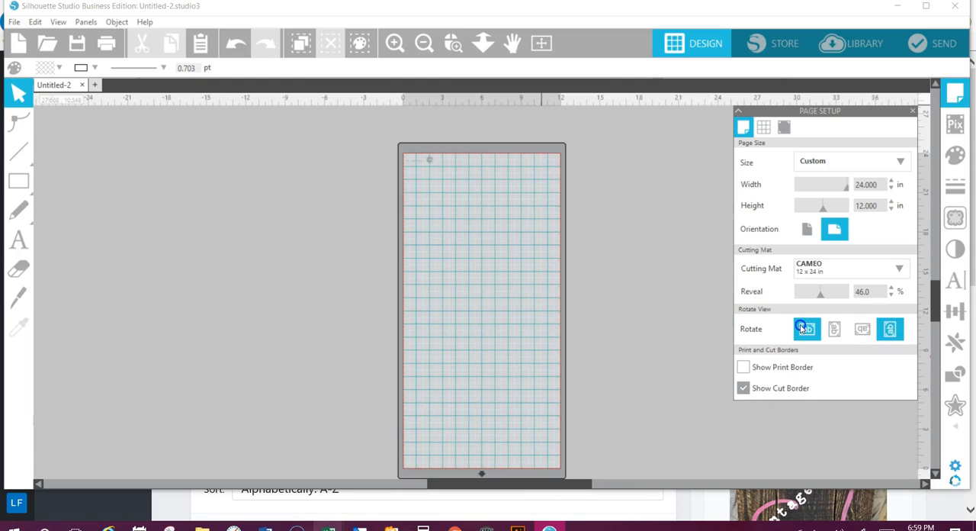
pyautogui.click(807, 328)
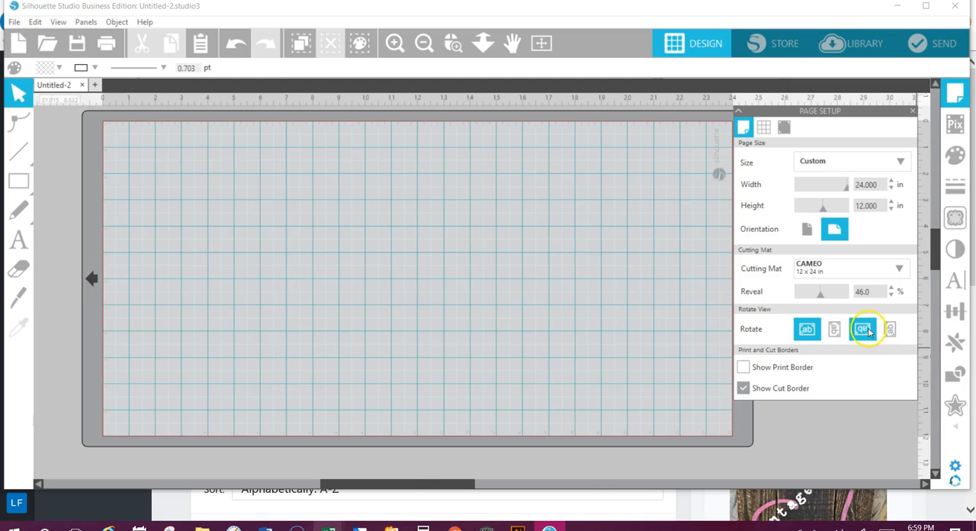
pyautogui.click(864, 328)
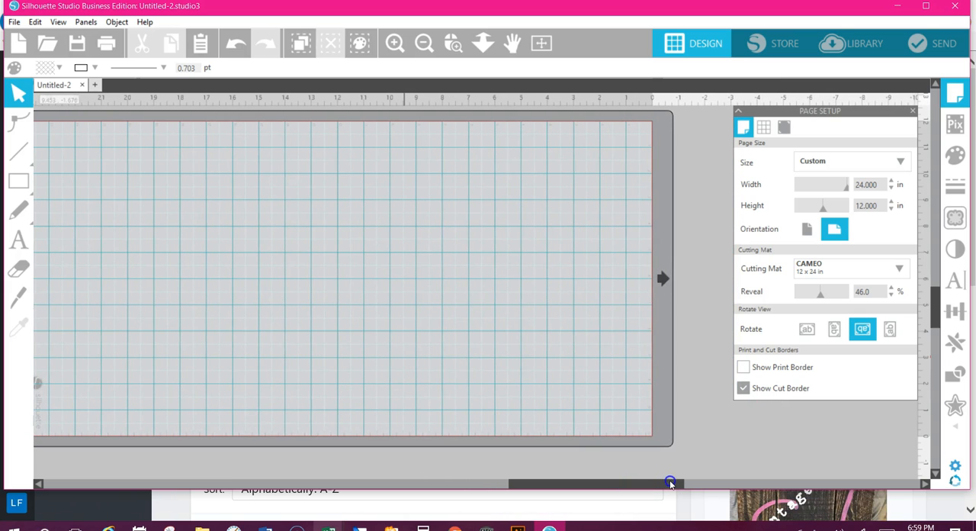
pyautogui.click(807, 328)
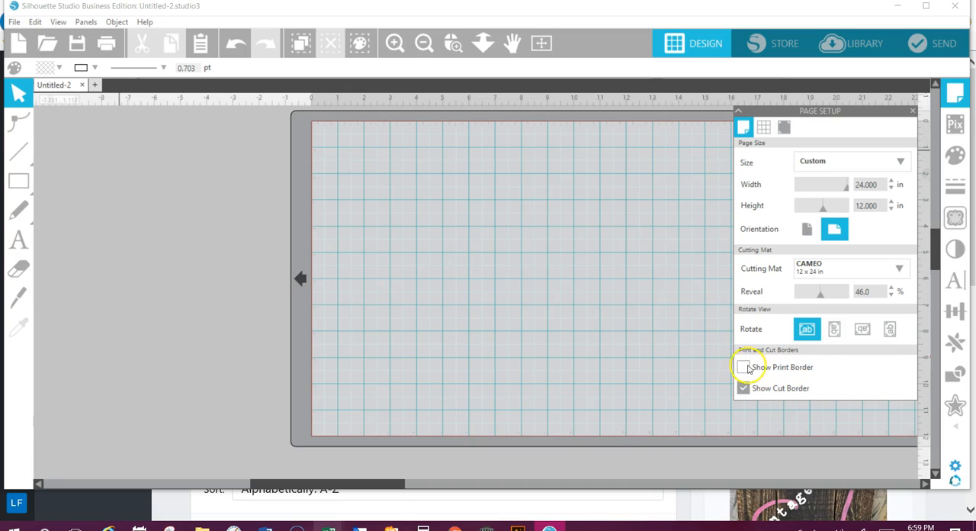
pyautogui.click(744, 366)
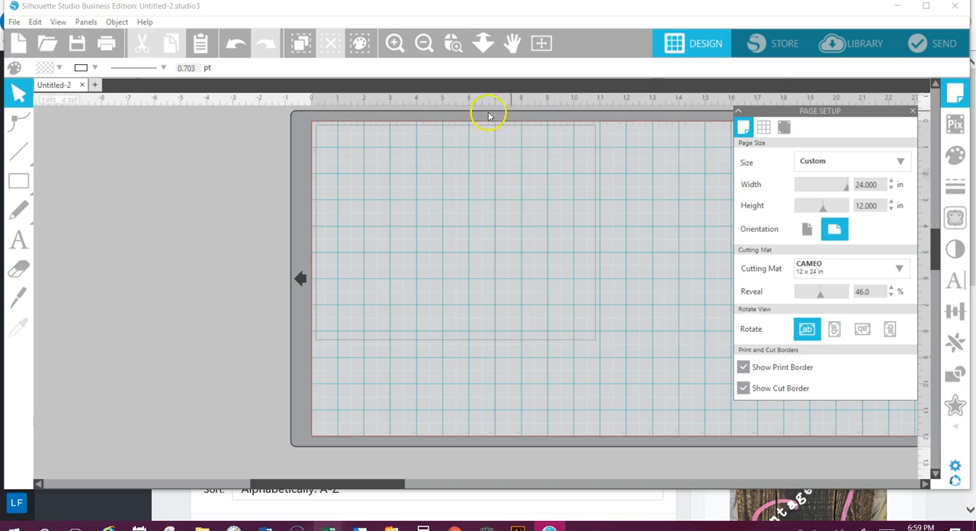
pyautogui.moveTo(601, 349)
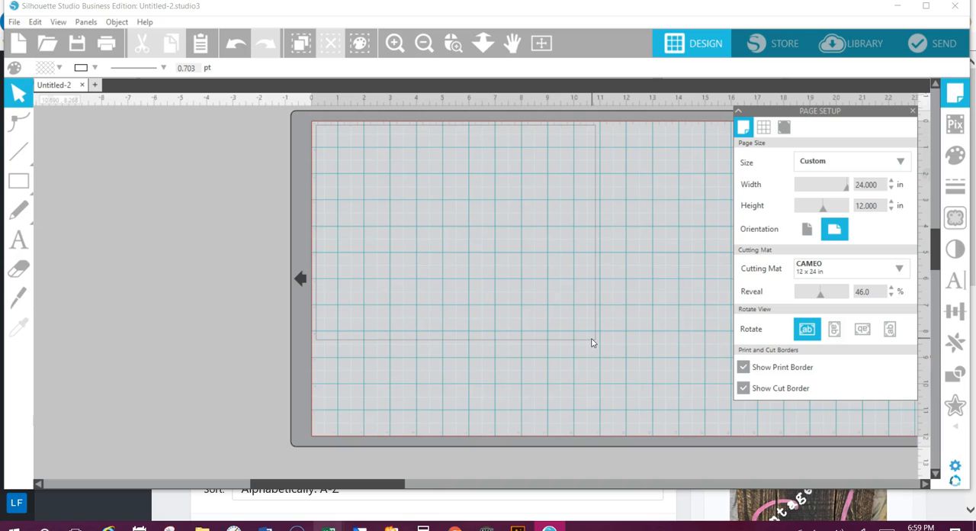
pyautogui.click(744, 367)
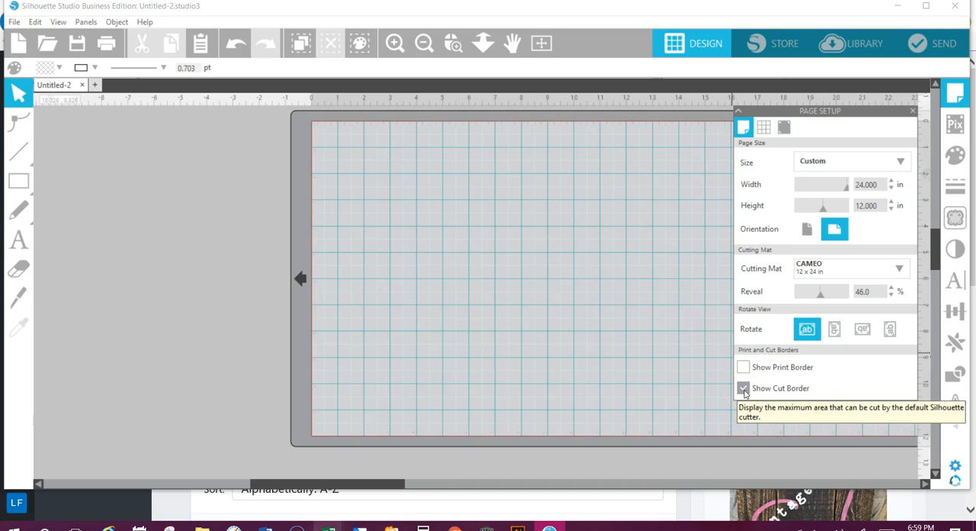
pyautogui.moveTo(343, 122)
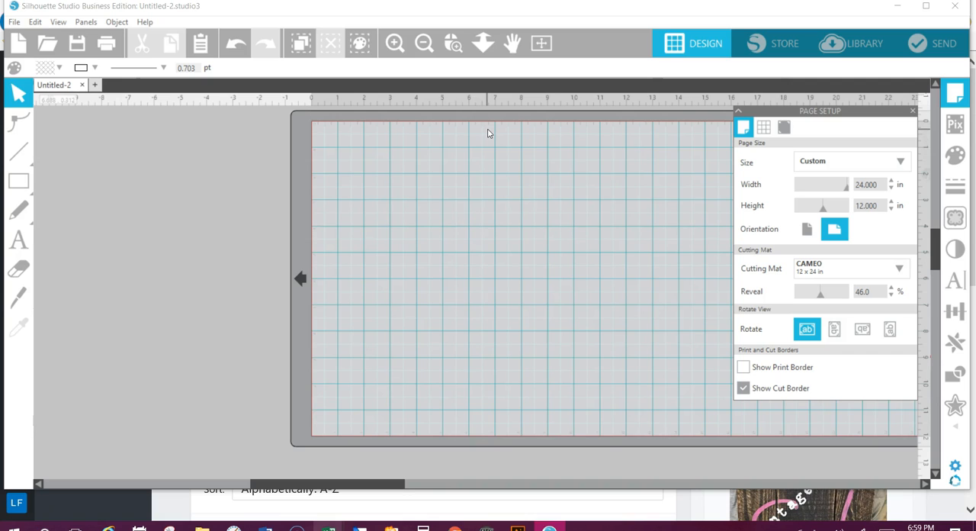
pyautogui.moveTo(320, 133)
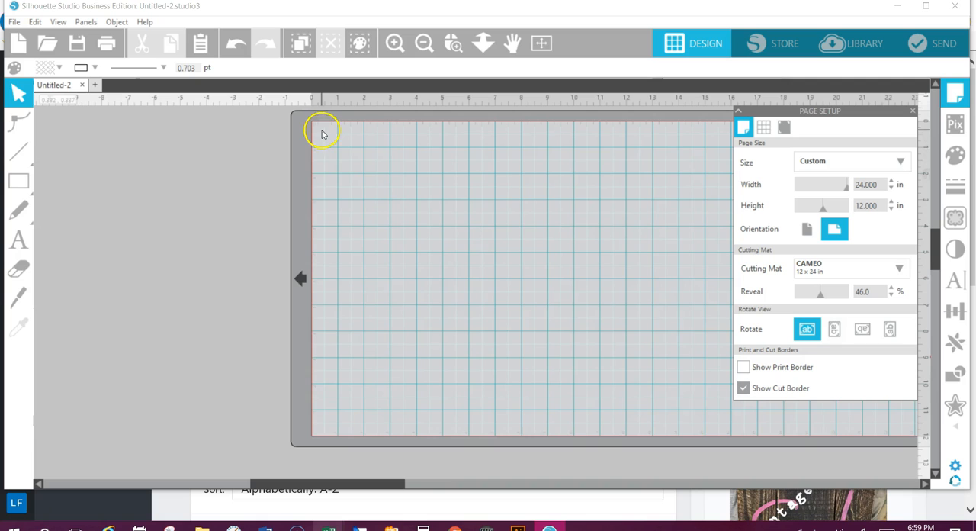
pyautogui.moveTo(534, 119)
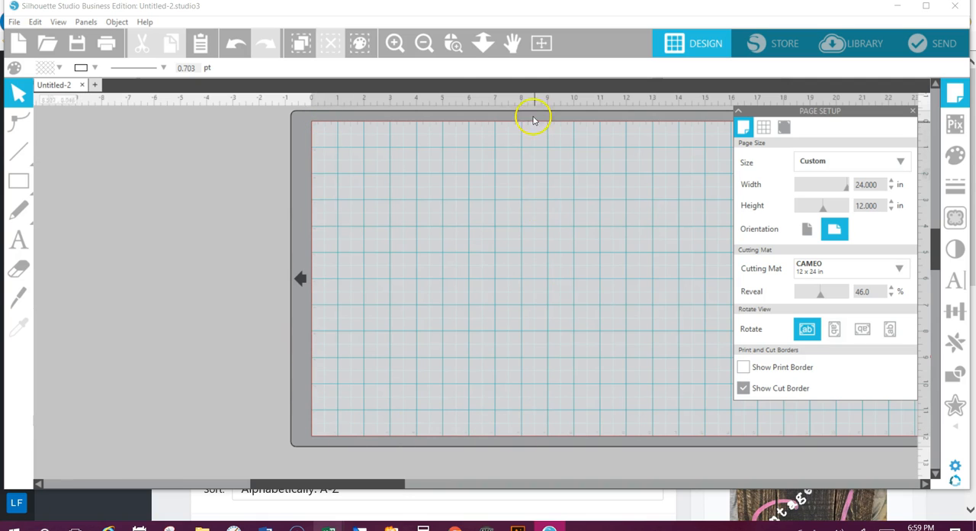
pyautogui.moveTo(552, 217)
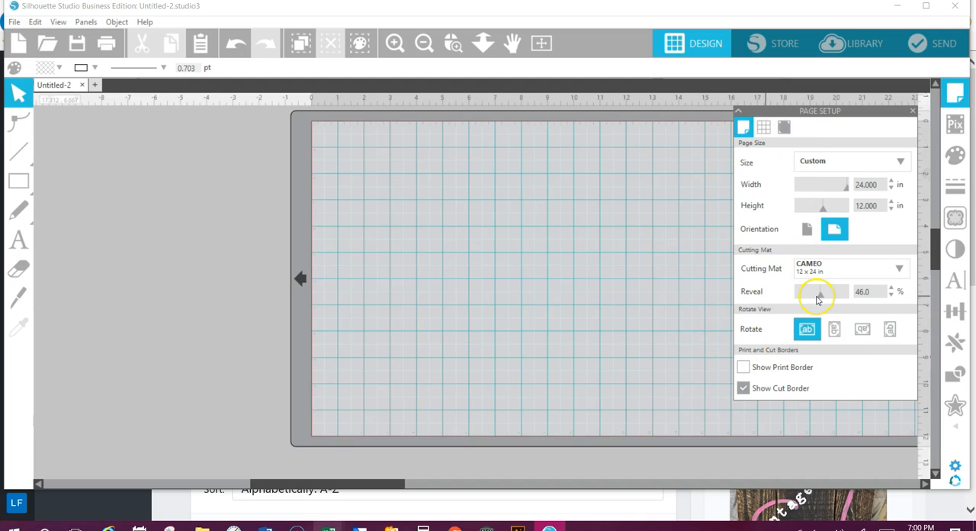
# Adjust the Cutting Mat Reveal slider up, then down to about 6%
pyautogui.moveTo(817, 292); pyautogui.dragTo(837, 291)
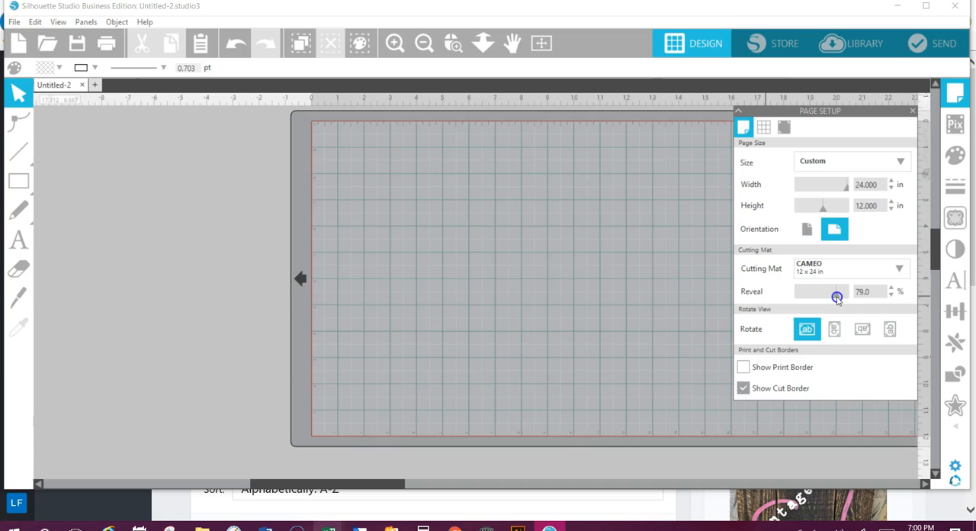
pyautogui.moveTo(835, 291); pyautogui.dragTo(803, 292)
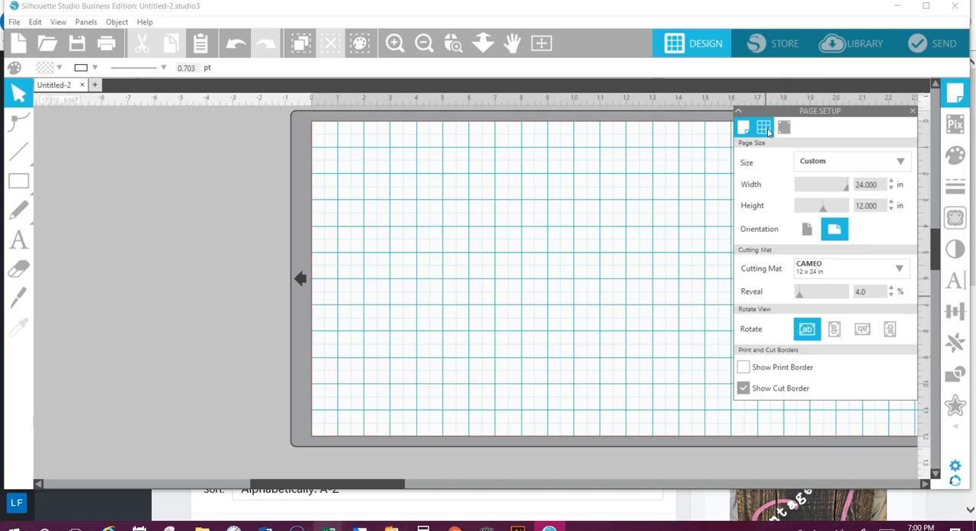
# Show the Grid settings and draw two rectangles side by side on the page
pyautogui.click(763, 128)
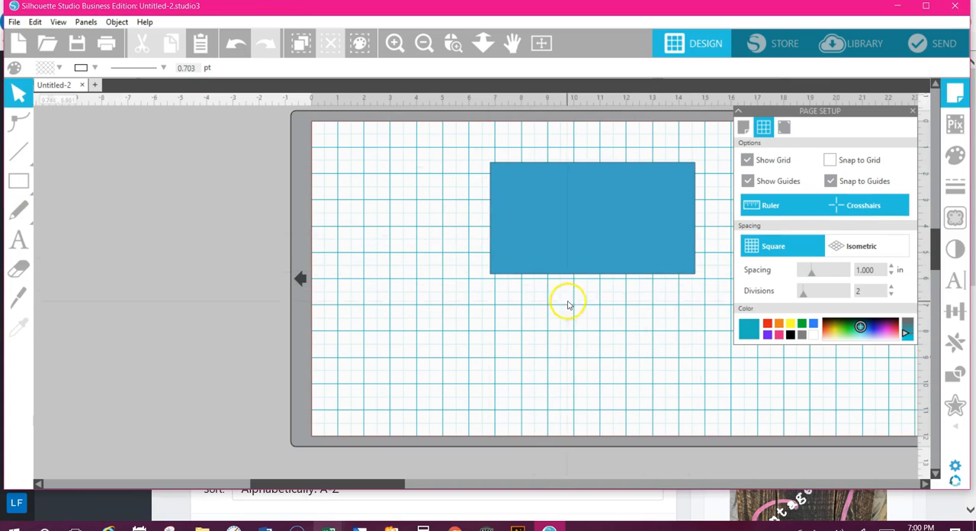
pyautogui.moveTo(490, 281)
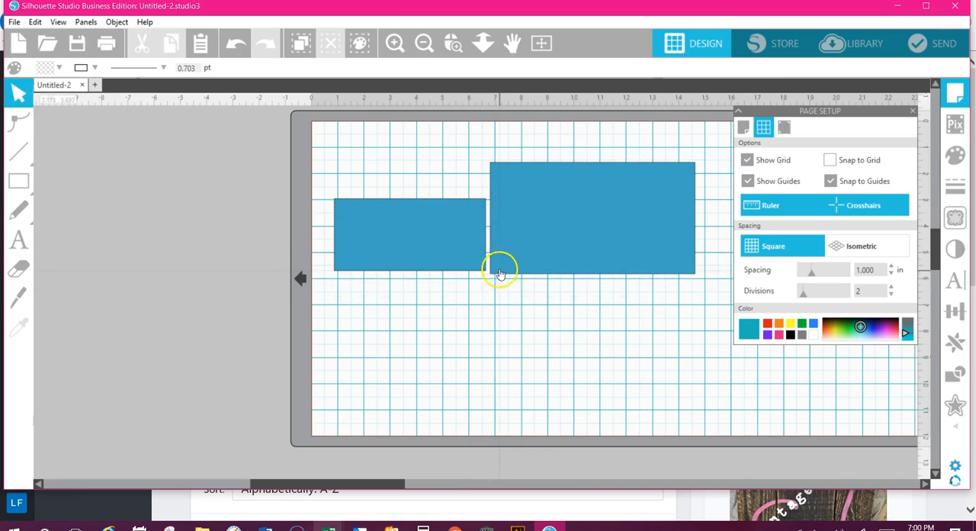
pyautogui.moveTo(485, 274)
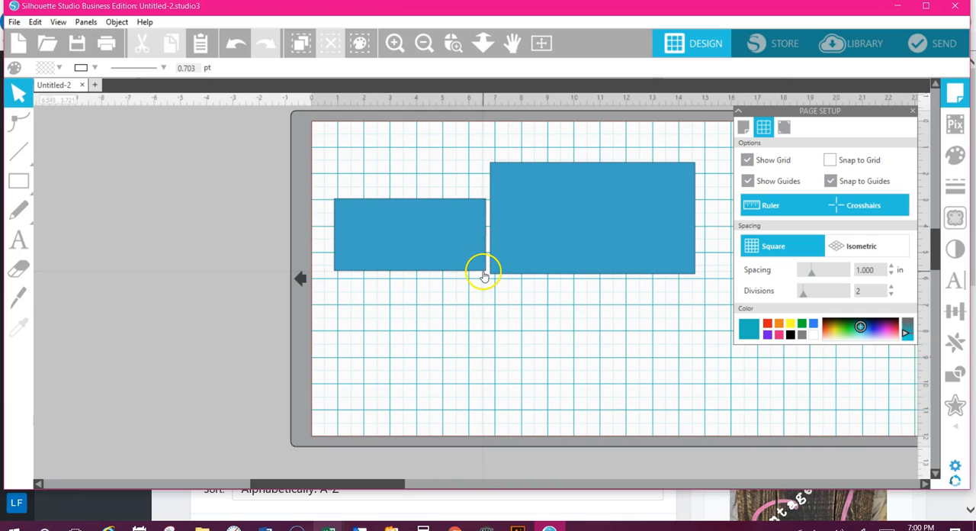
pyautogui.click(409, 235)
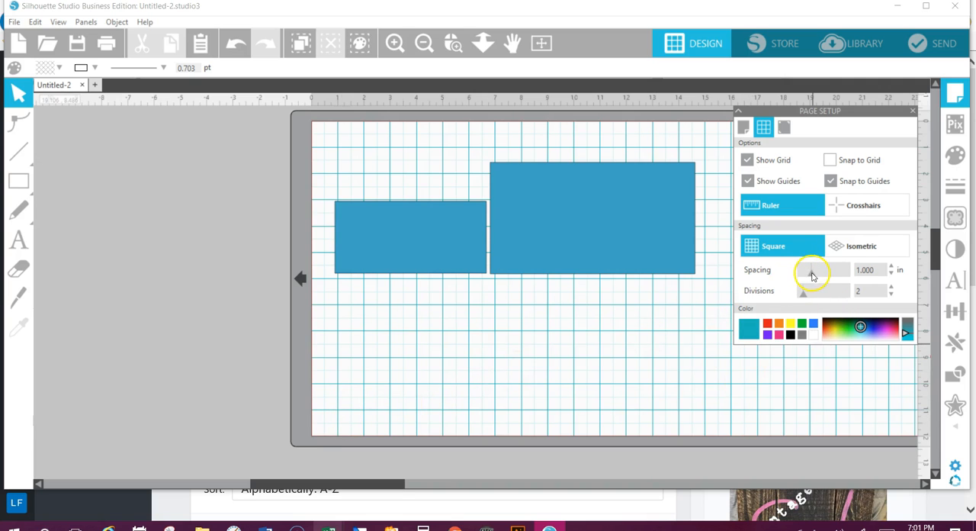
pyautogui.moveTo(800, 269); pyautogui.dragTo(816, 268)
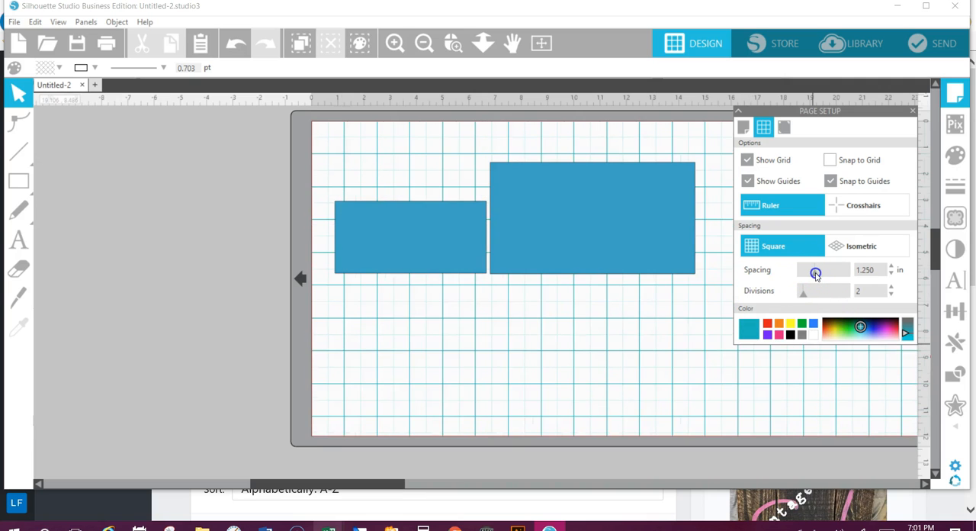
pyautogui.moveTo(815, 273); pyautogui.dragTo(805, 276)
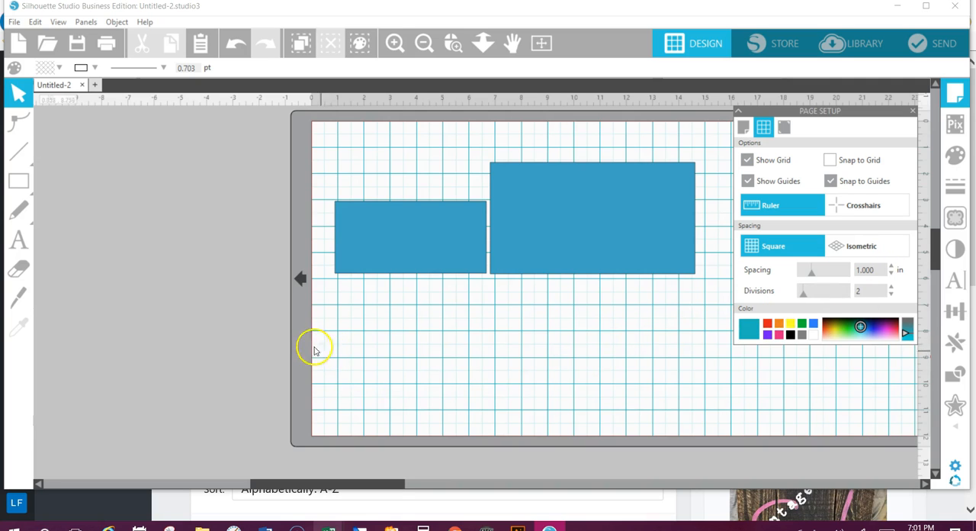
pyautogui.click(891, 286)
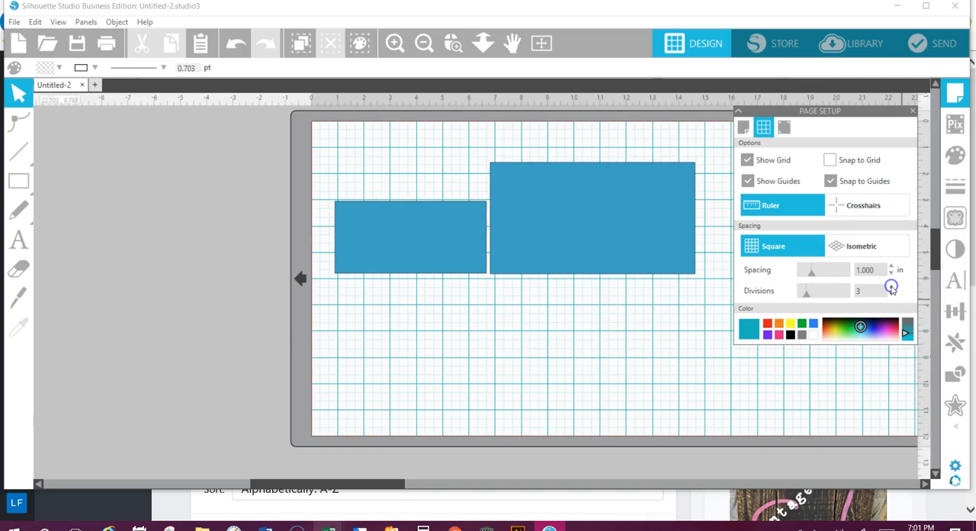
pyautogui.click(890, 286)
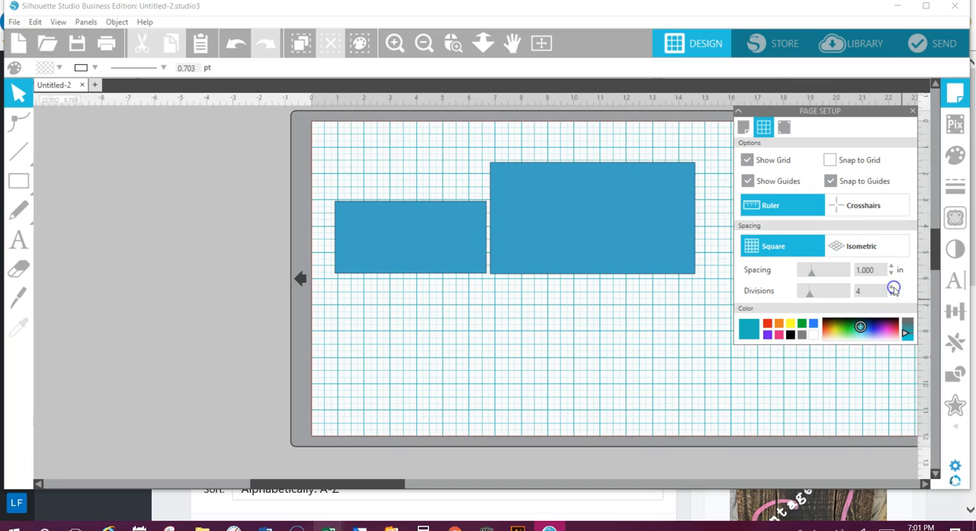
pyautogui.click(894, 293)
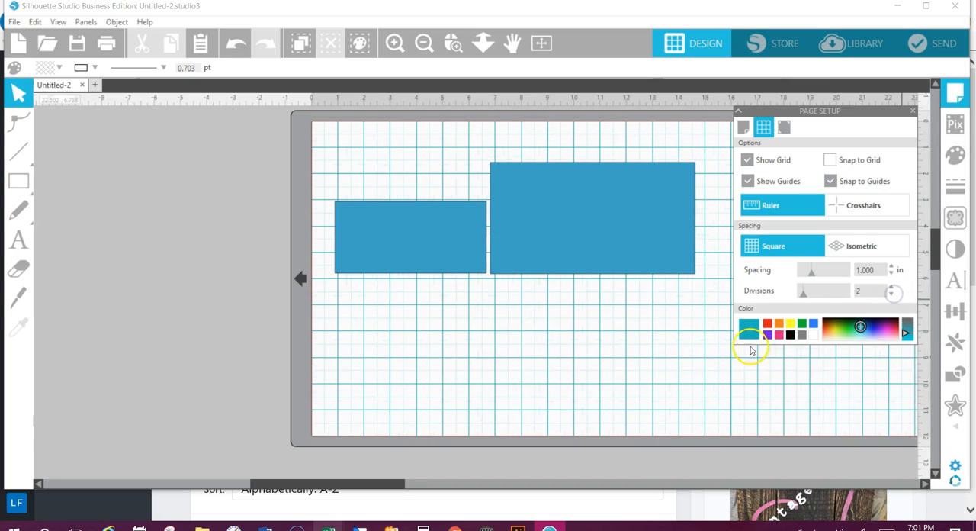
pyautogui.moveTo(329, 349)
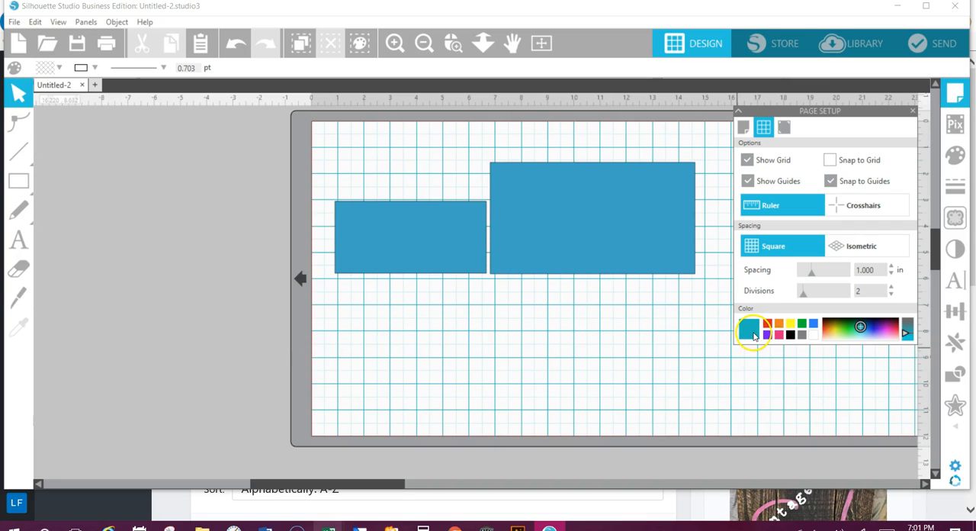
# Change the grid line color to black, then to purple
pyautogui.click(749, 328)
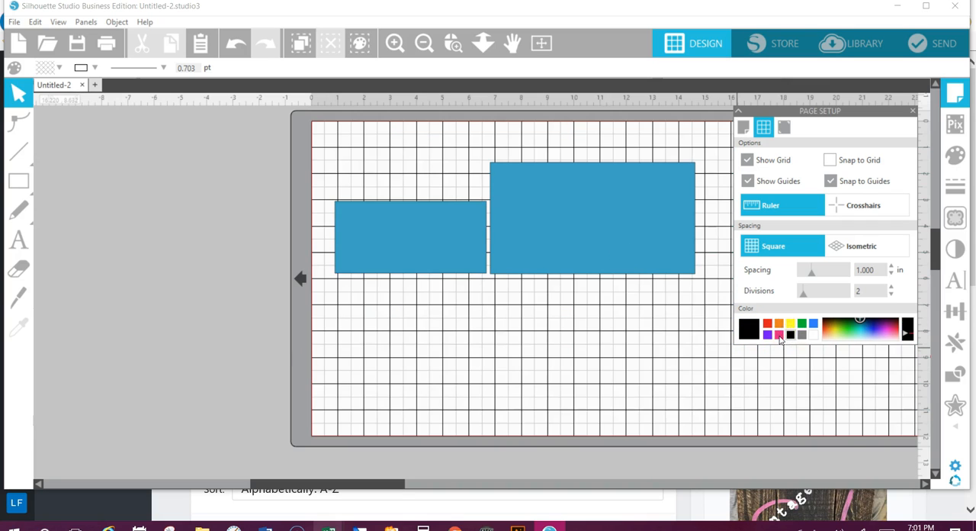
pyautogui.click(748, 328)
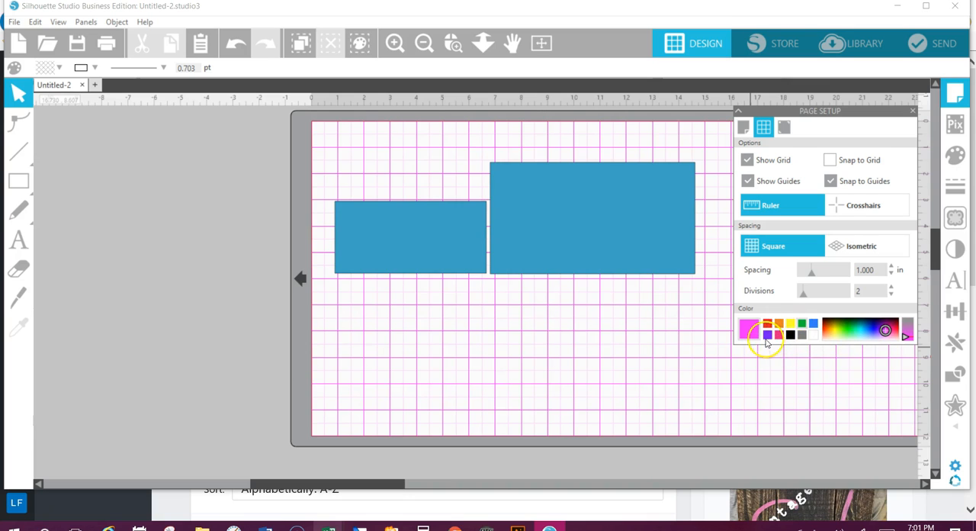
pyautogui.click(749, 328)
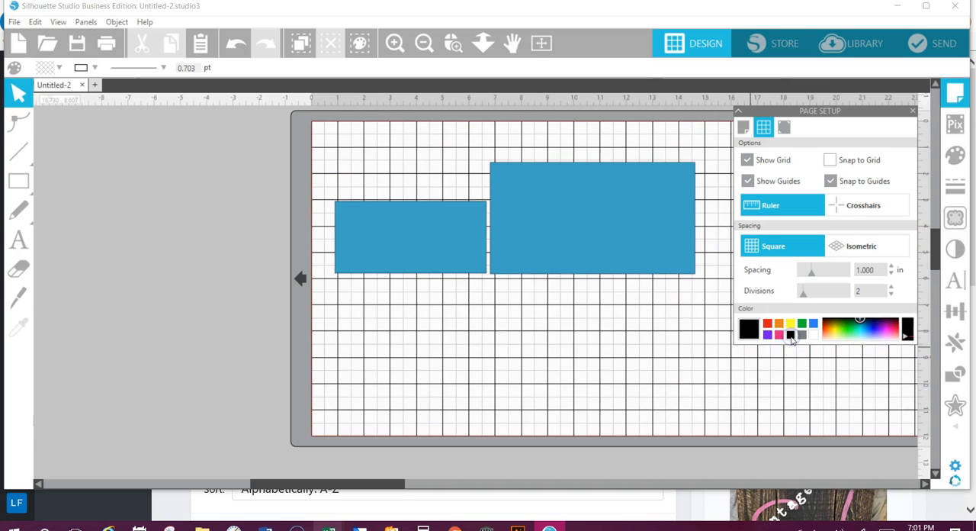
pyautogui.click(778, 329)
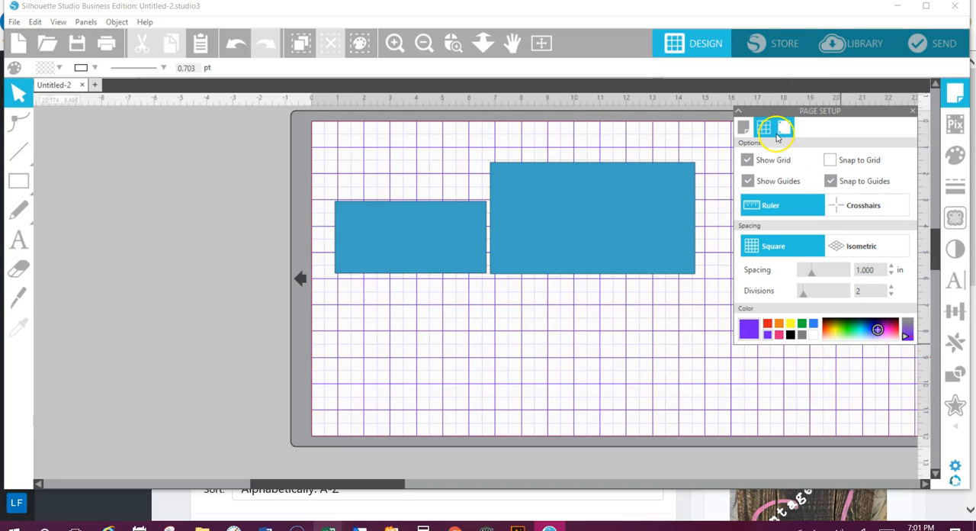
pyautogui.click(784, 128)
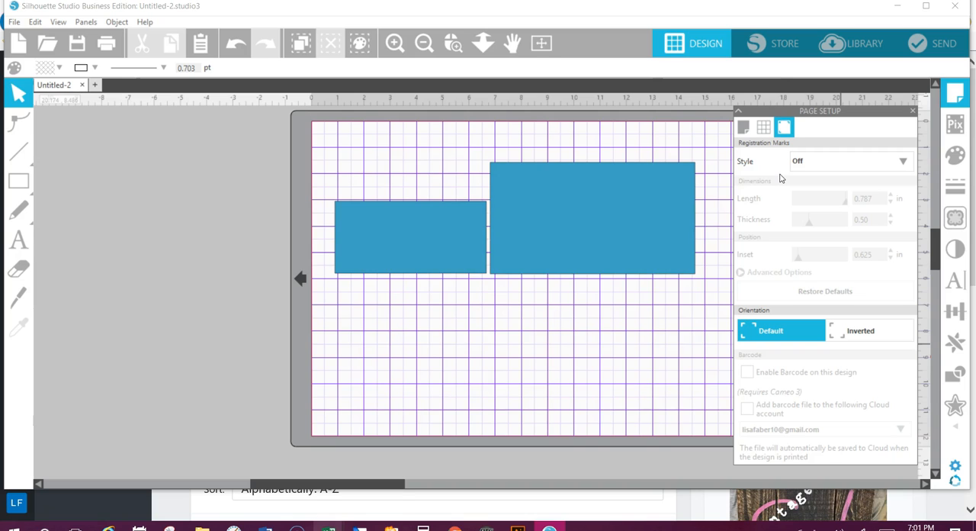
# Expand the registration mark Style list to choose Type 1 (CAMEO, Portrait, Curio)
pyautogui.click(903, 162)
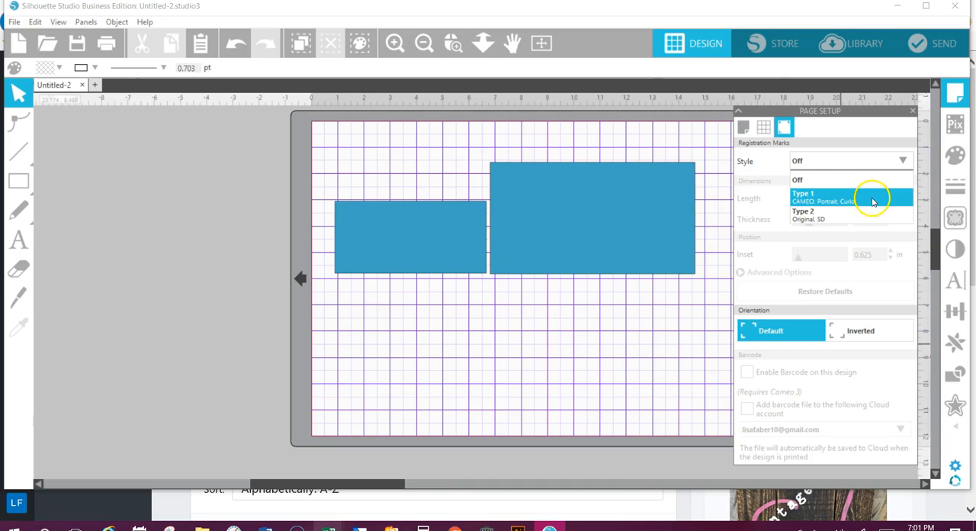
pyautogui.moveTo(873, 202)
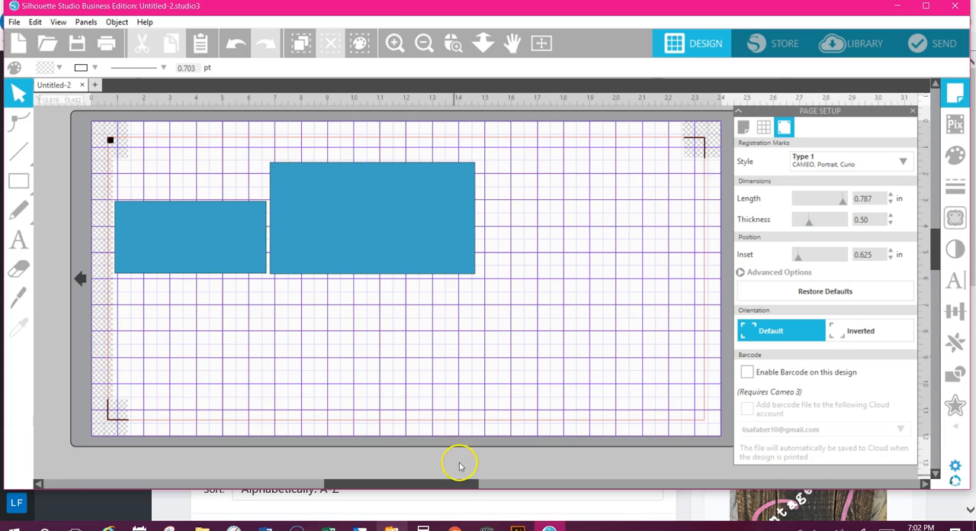
# Drag the smaller rectangle toward the bottom-left mark, then onto the larger rectangle
pyautogui.moveTo(189, 235); pyautogui.dragTo(186, 363)
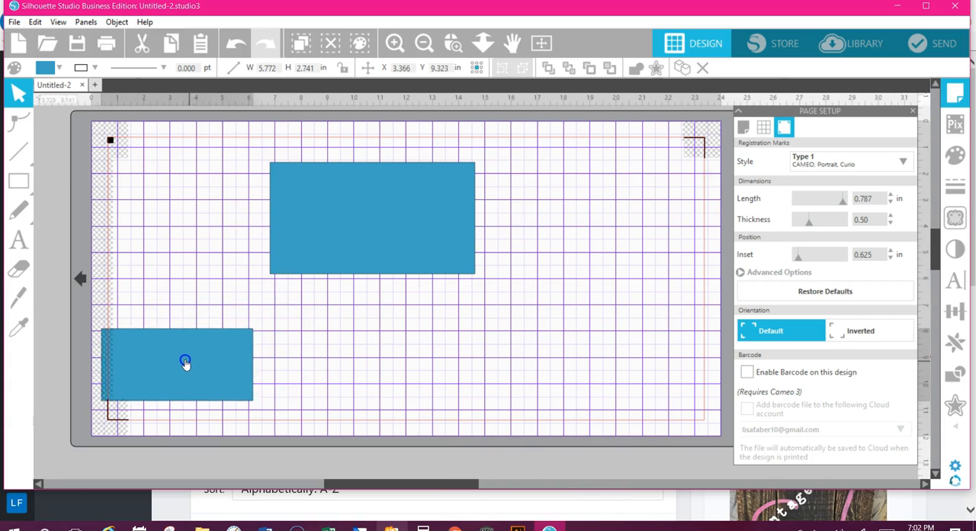
pyautogui.moveTo(187, 363); pyautogui.dragTo(183, 210)
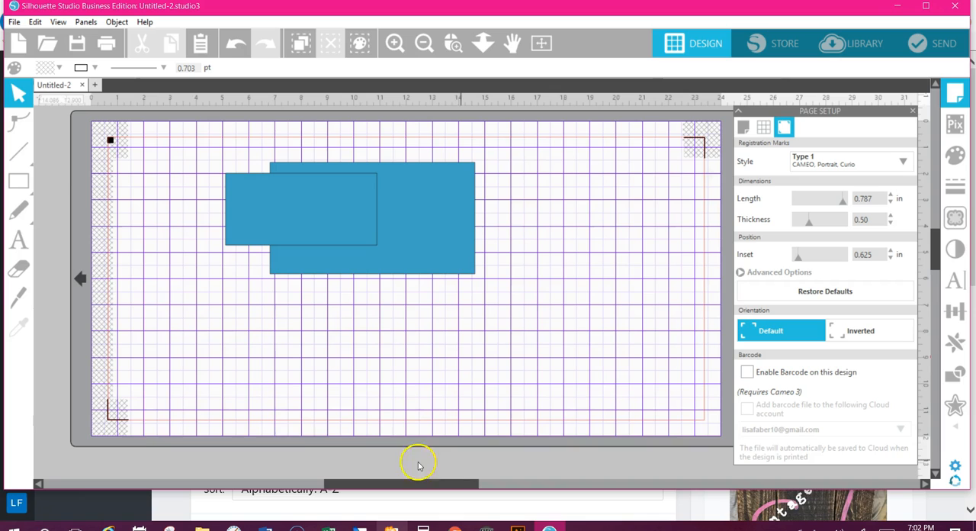
pyautogui.moveTo(705, 191)
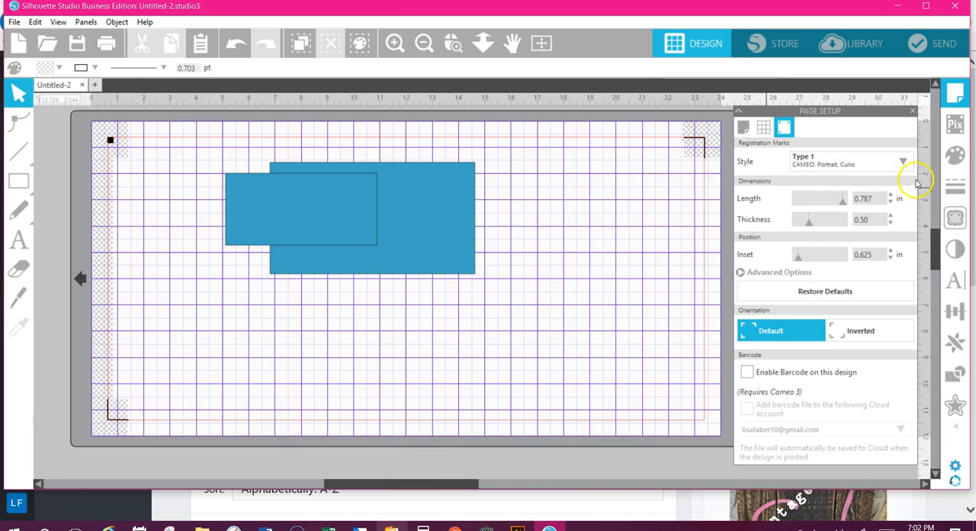
pyautogui.moveTo(836, 222)
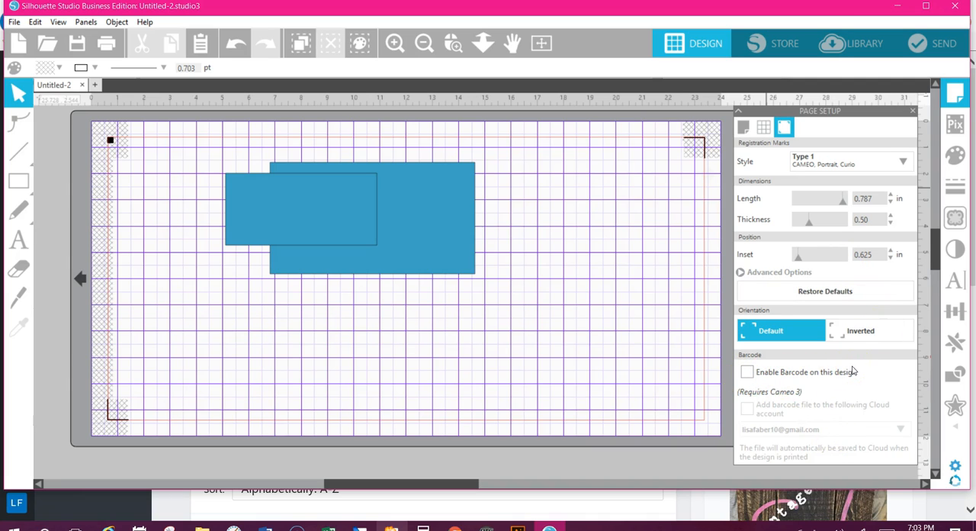
pyautogui.moveTo(834, 406)
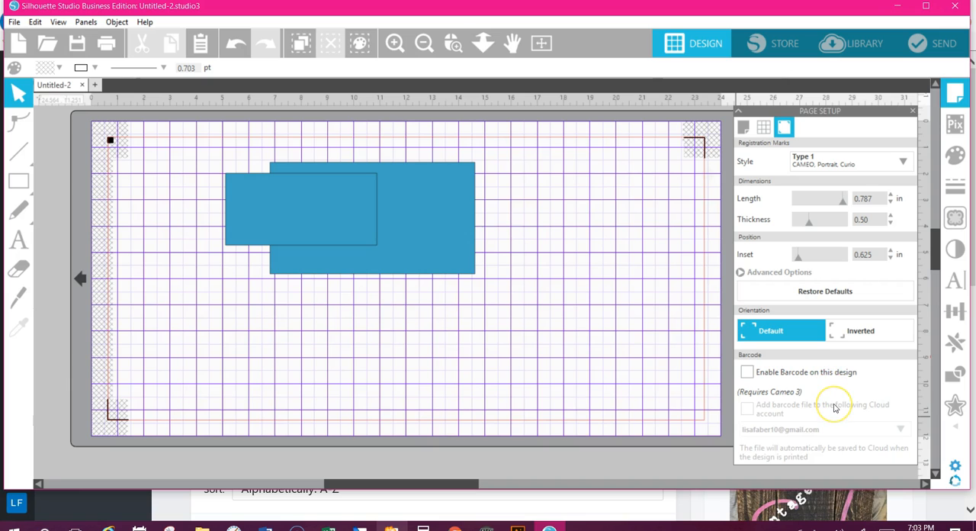
pyautogui.moveTo(906, 105)
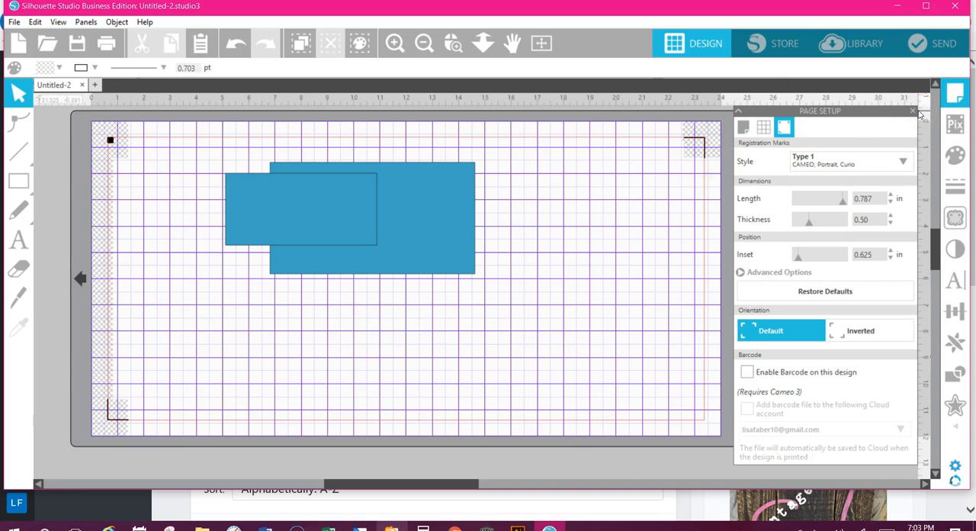
pyautogui.moveTo(955, 94)
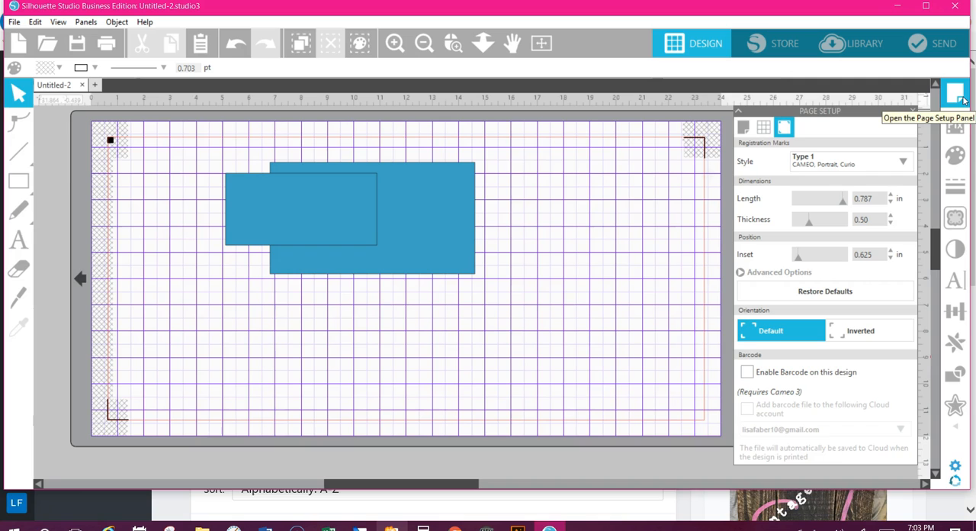
# Switch the page size to Current Printer from the Page Size list
pyautogui.click(763, 128)
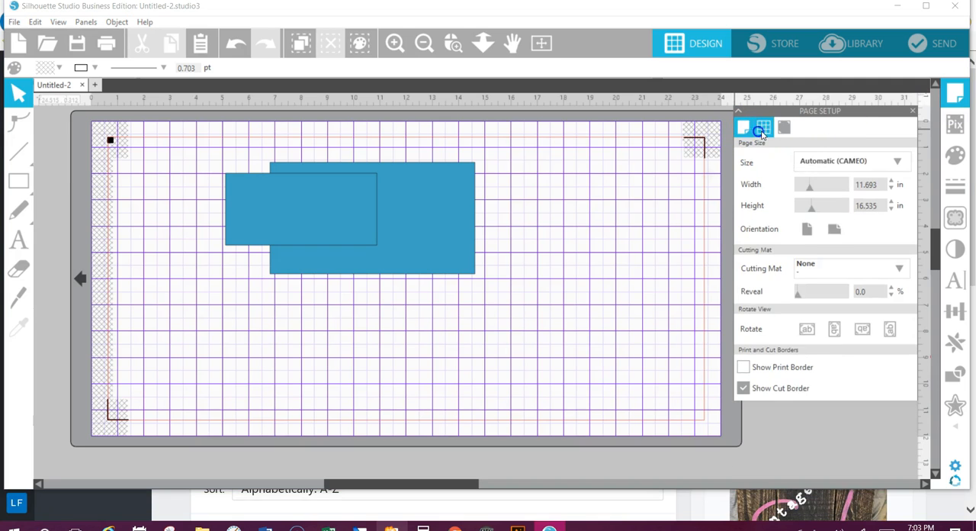
pyautogui.click(784, 128)
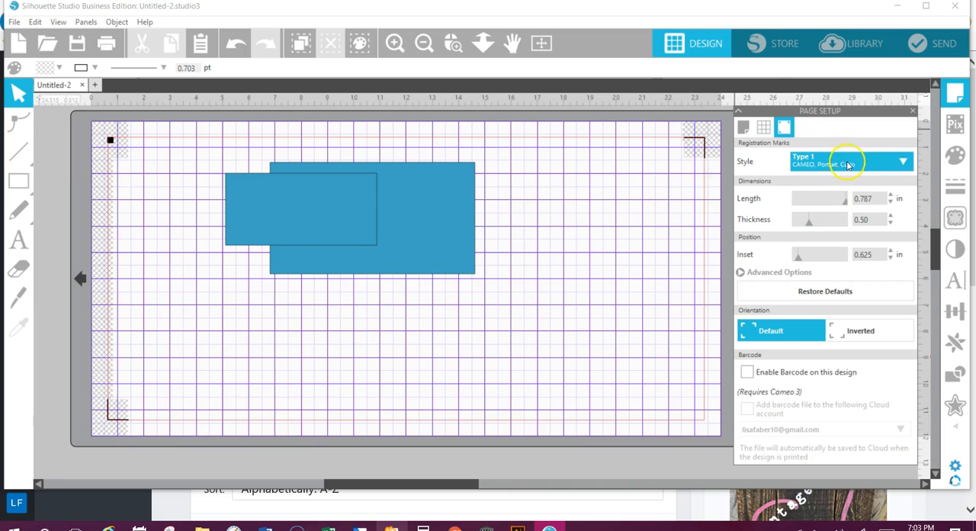
pyautogui.click(745, 128)
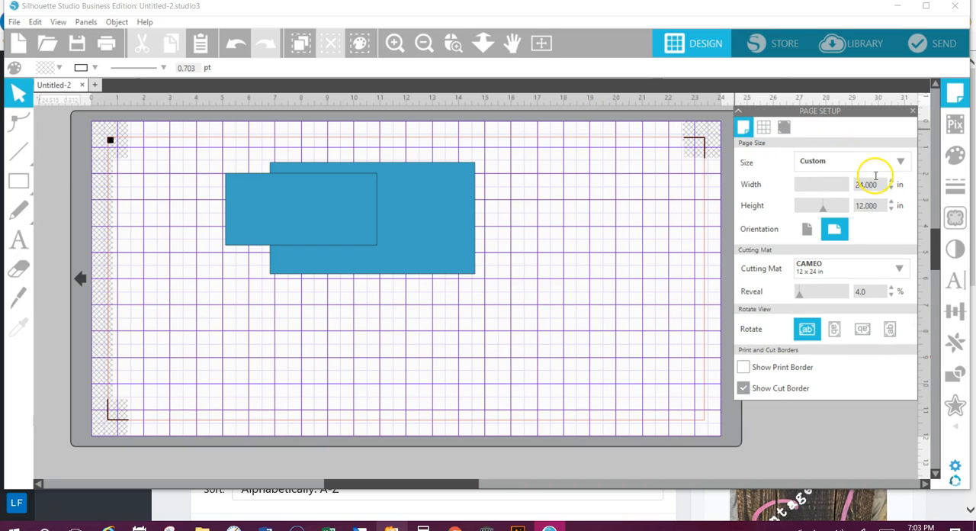
pyautogui.click(900, 161)
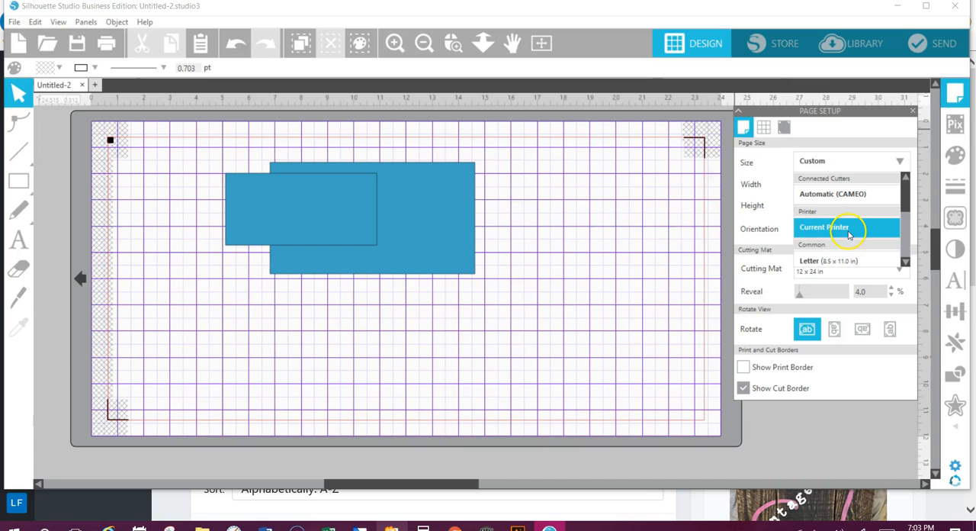
pyautogui.click(823, 226)
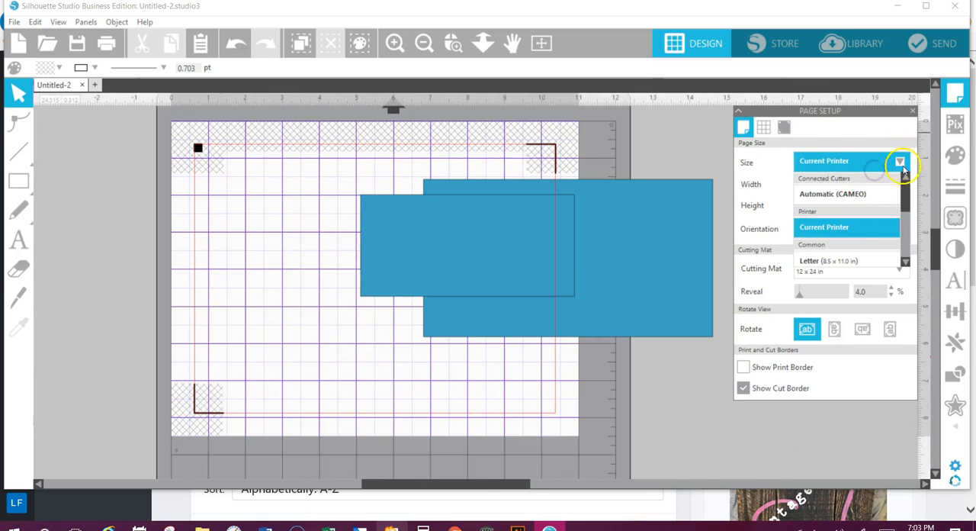
# Return the page to the CAMEO size and reopen the registration mark Style list
pyautogui.click(833, 194)
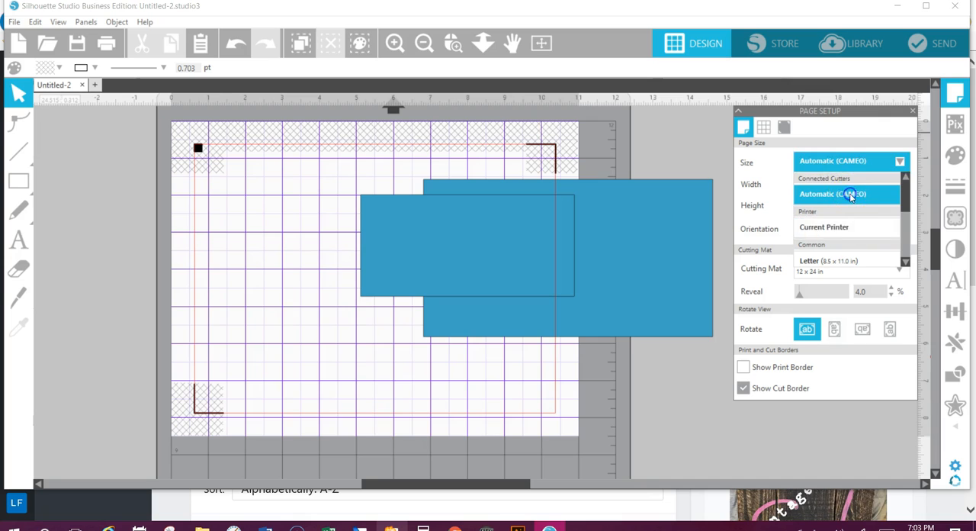
pyautogui.click(833, 194)
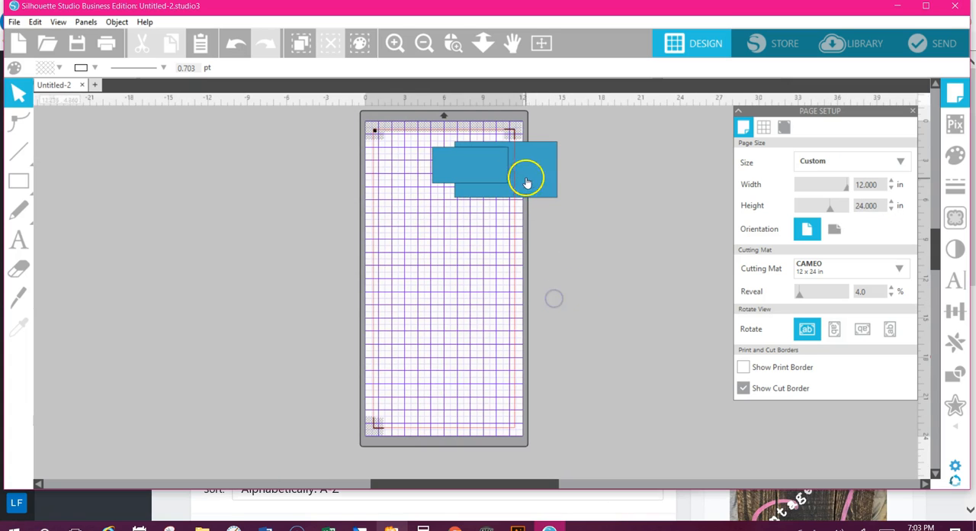
pyautogui.click(784, 128)
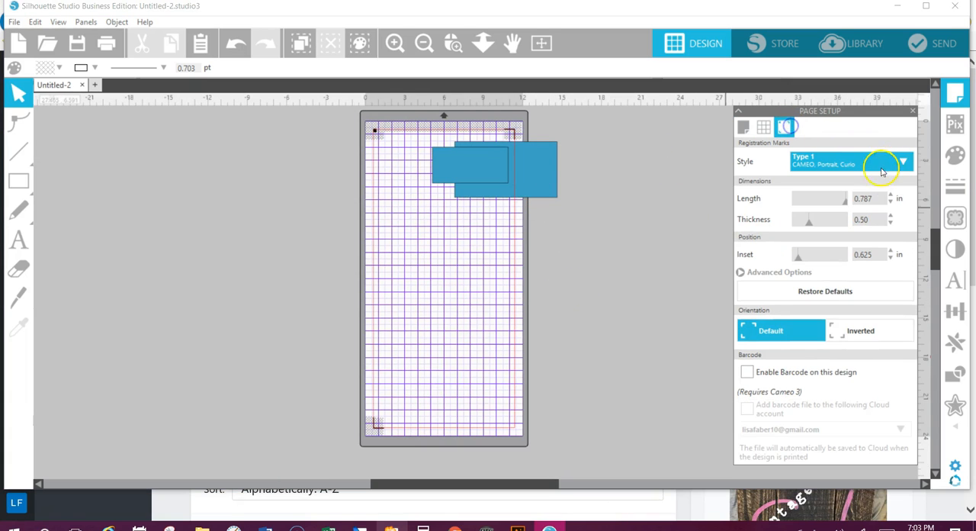
pyautogui.click(903, 162)
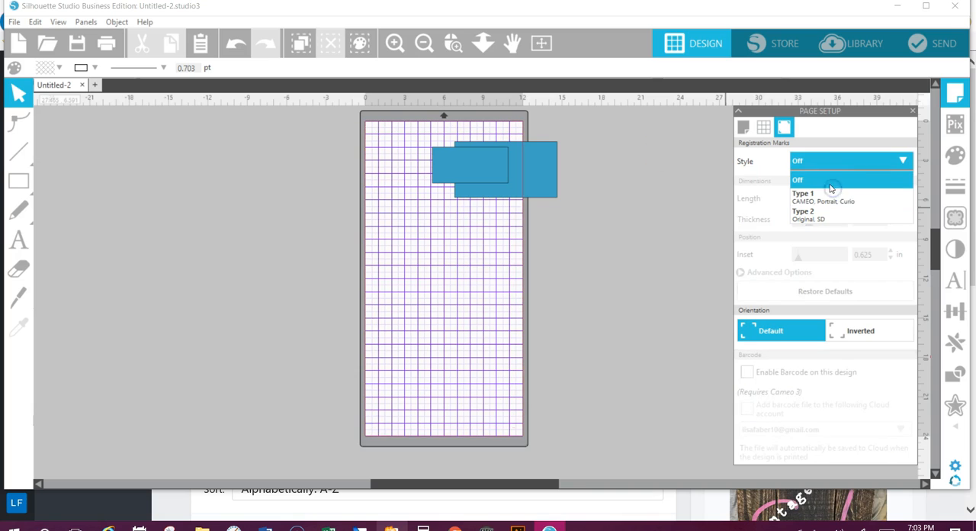